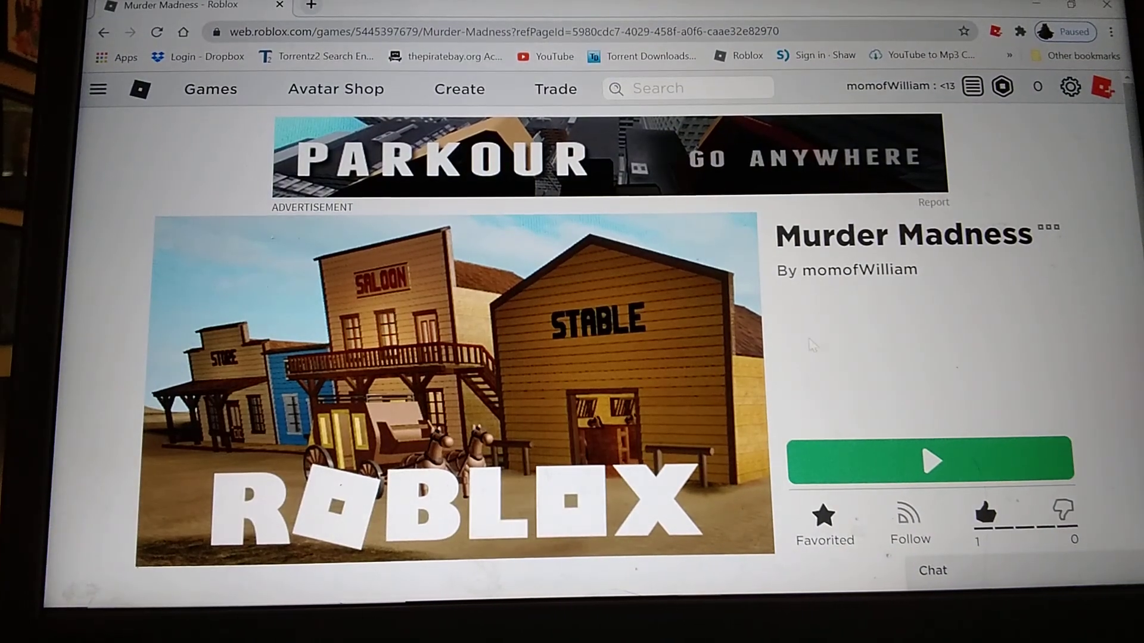
pyautogui.moveTo(871, 274)
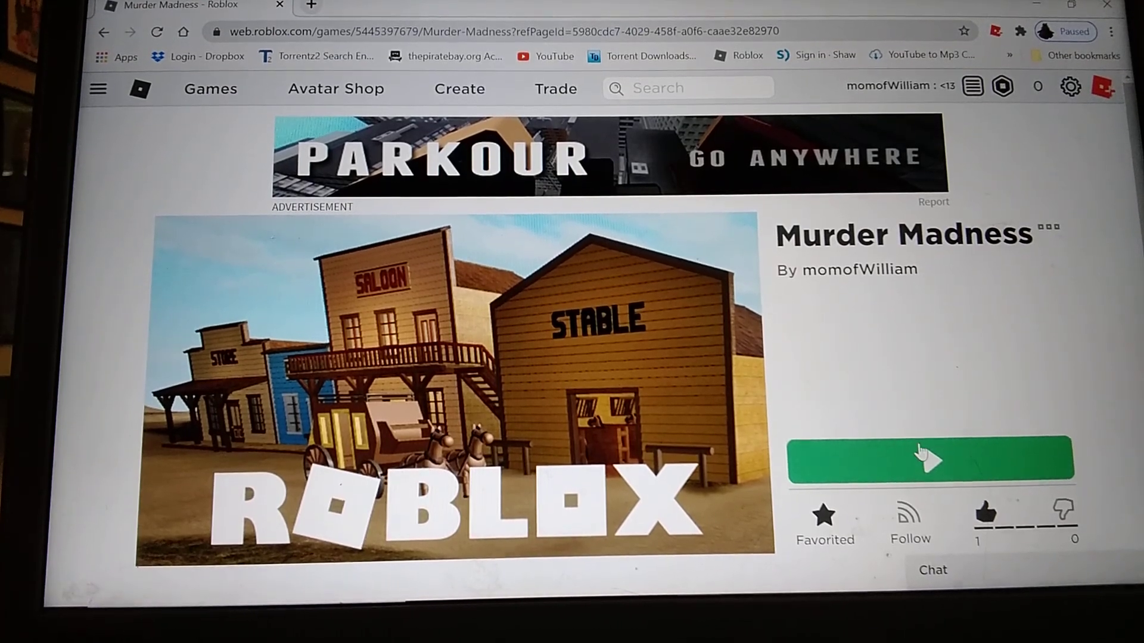
# Step: Launch the Murder Madness game and walk the character around the park of trees
pyautogui.click(926, 465)
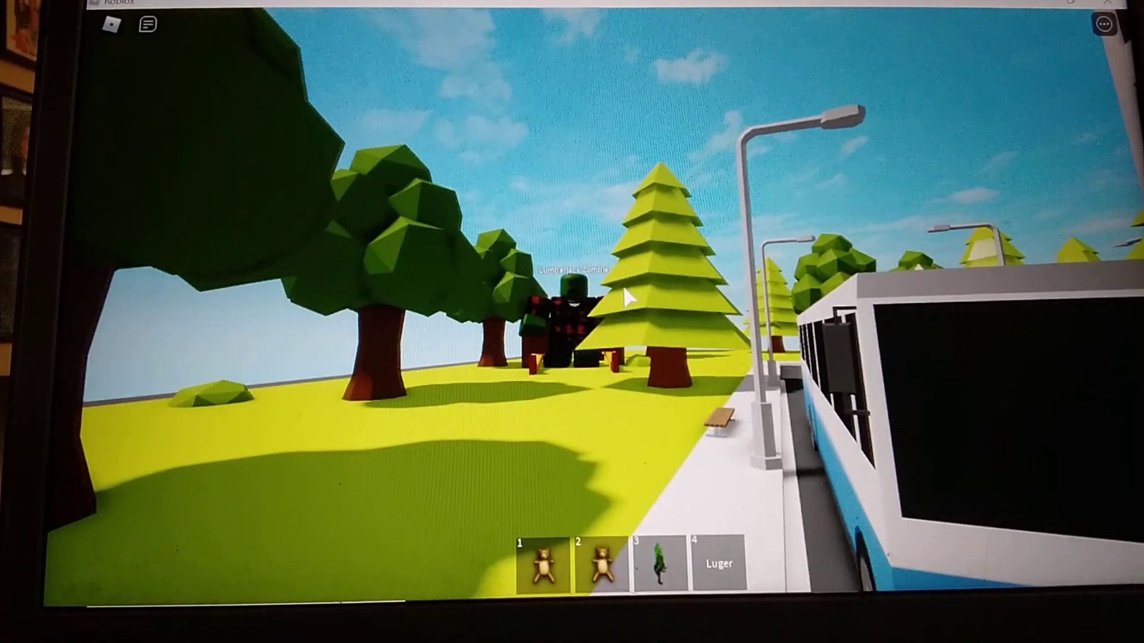
# Step: Leave the running game and bring Murder Madness up for editing in Studio
pyautogui.press('4')
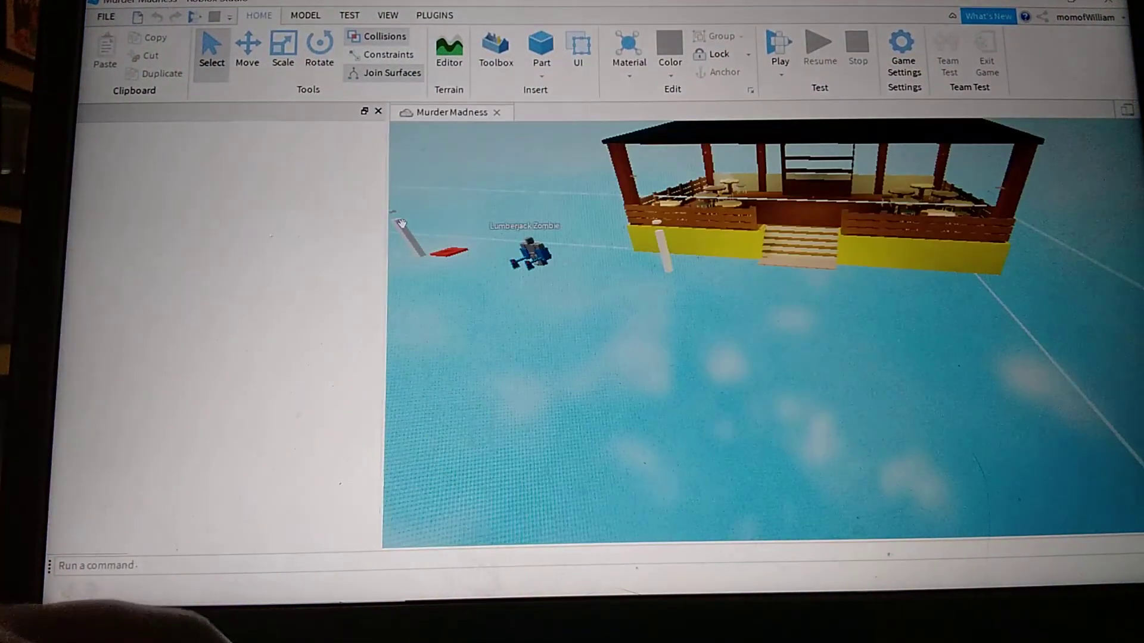
# Step: Bring up the free Models library and lay out grass, stone paths and the brown building
pyautogui.click(496, 45)
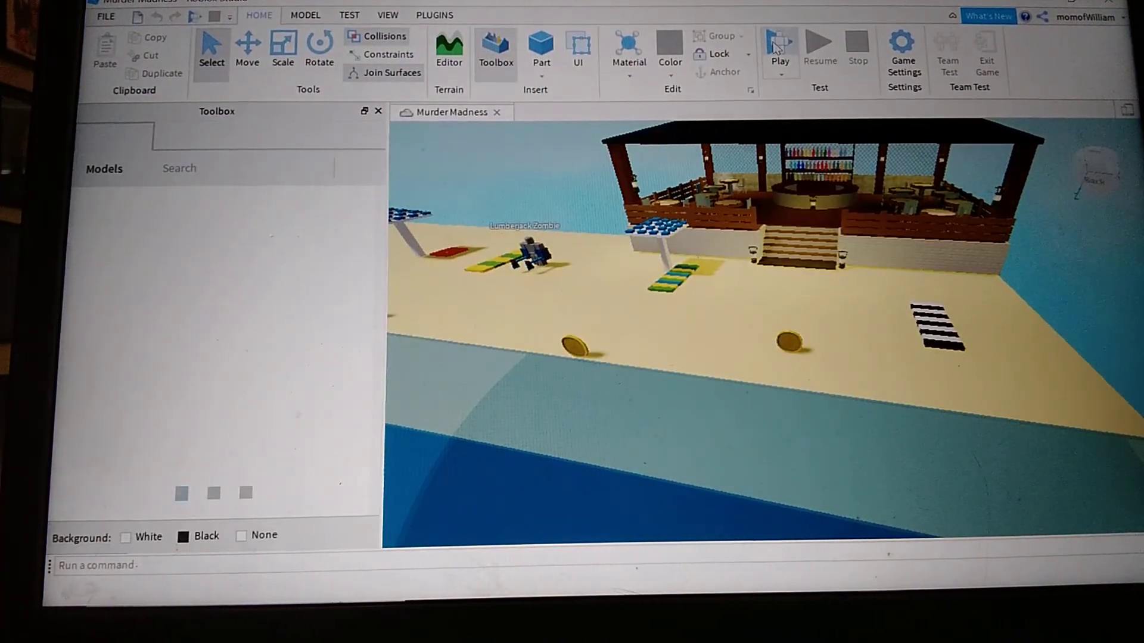
pyautogui.click(779, 45)
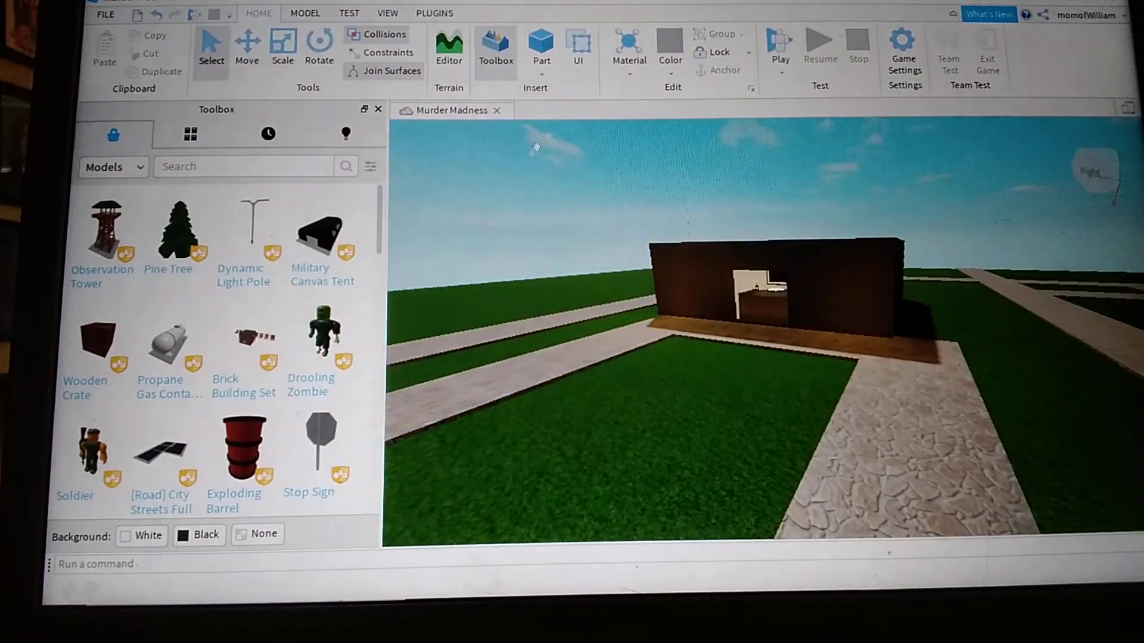
# Step: Search the Toolbox models for 'statue fountain'
pyautogui.write('f')
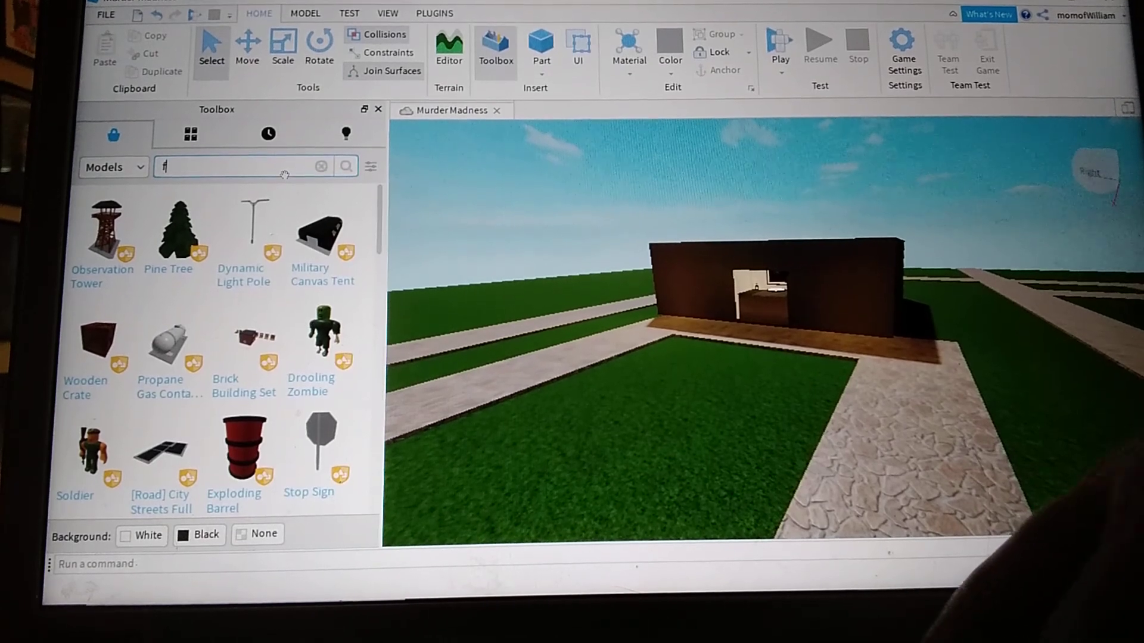
pyautogui.write('statue fo')
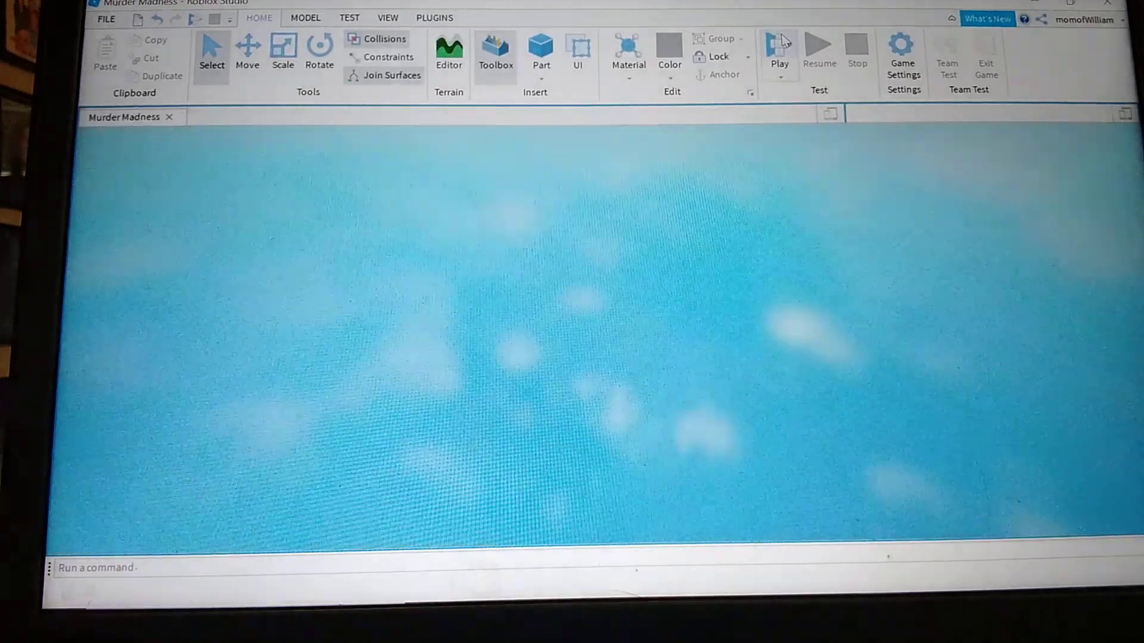
# Step: Place the fountain statue and a tree, then bring up Game Settings on Options
pyautogui.click(779, 46)
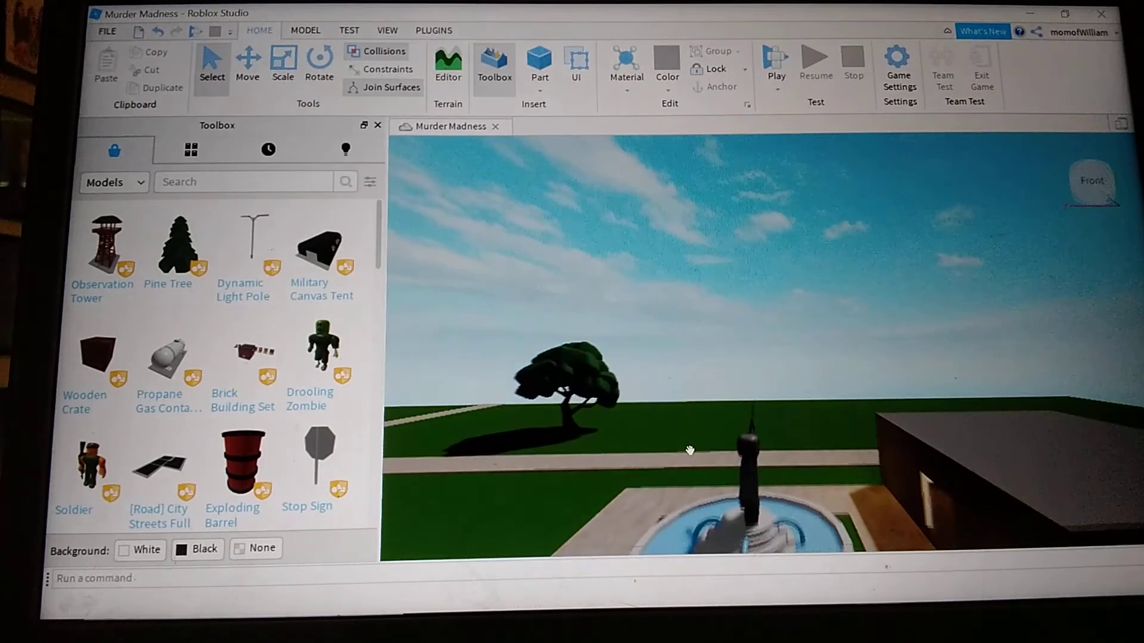
pyautogui.moveTo(899, 59)
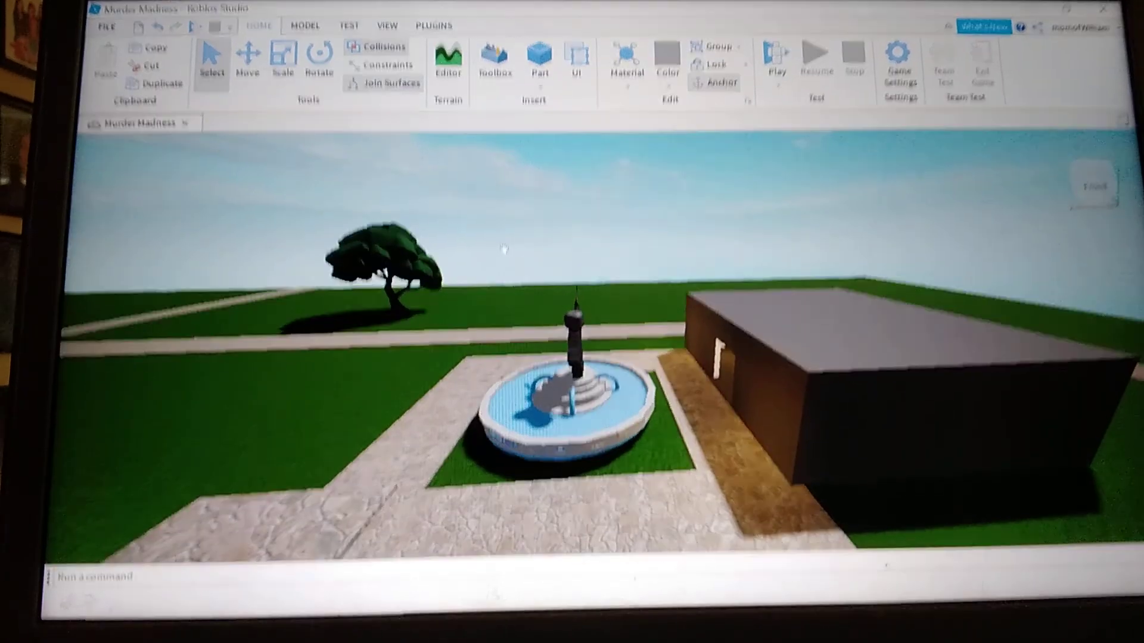
pyautogui.click(896, 50)
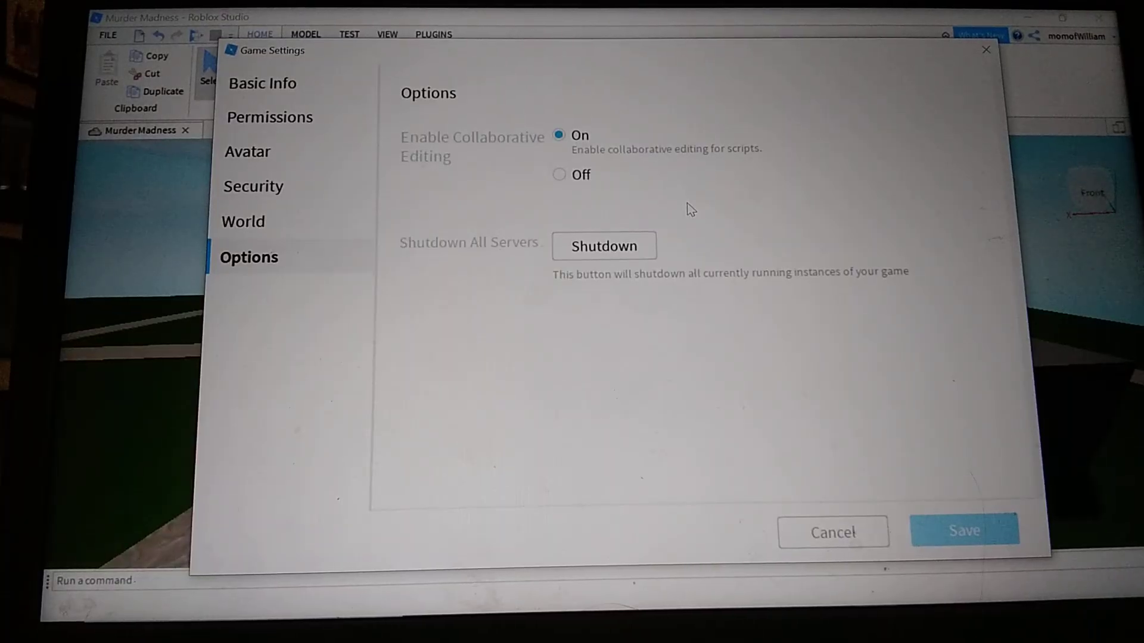